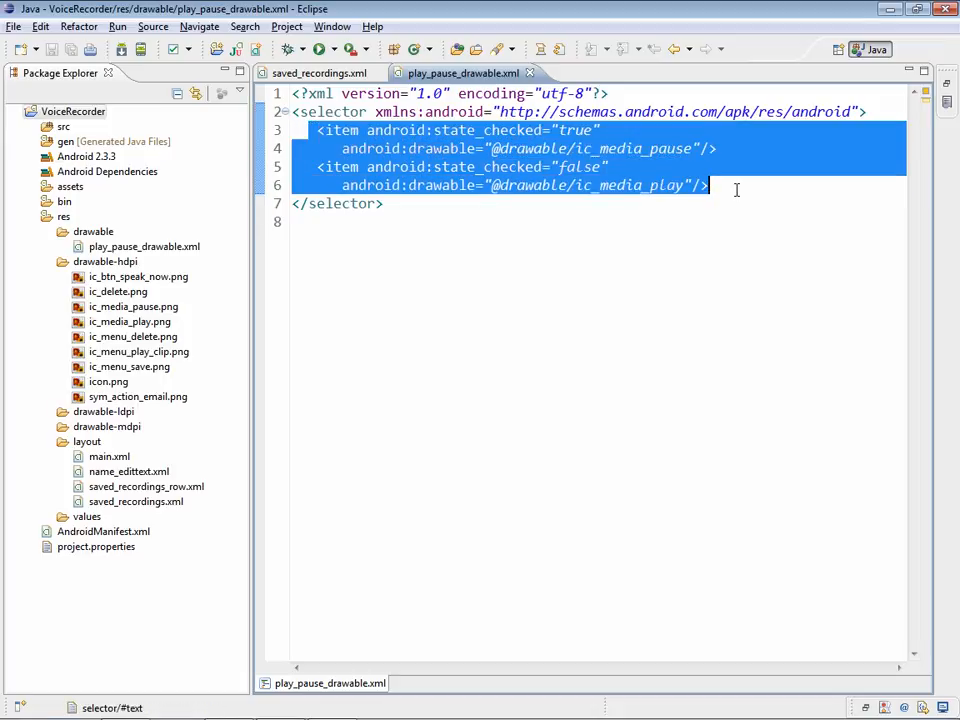
From the VoiceRecorder project's New > Other list, select the Android XML File wizard.
left_click(708, 185)
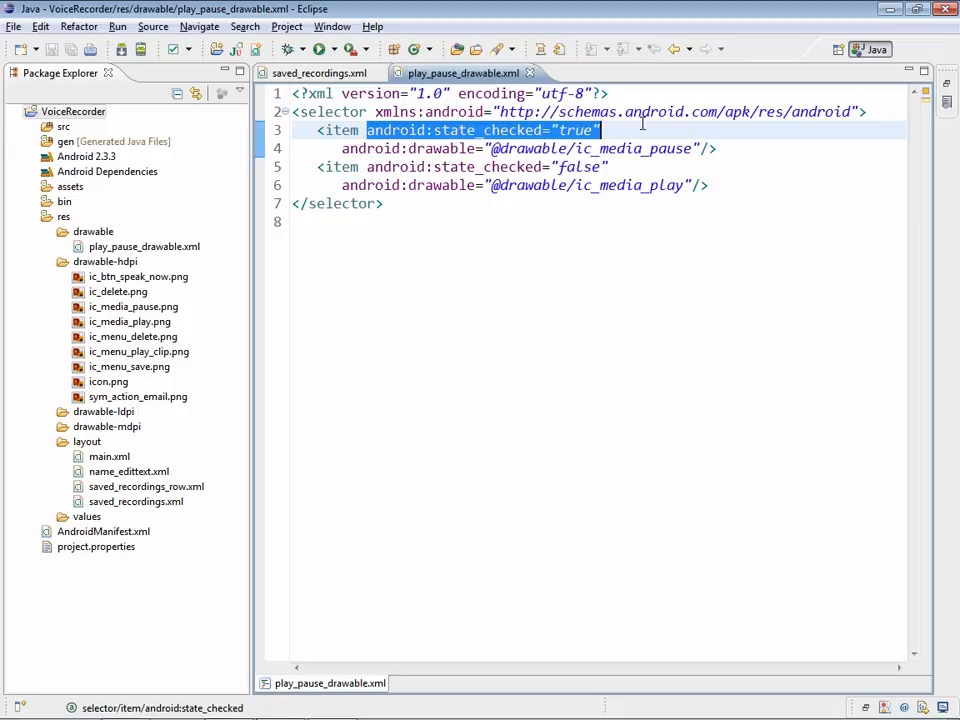
double_click(385, 166)
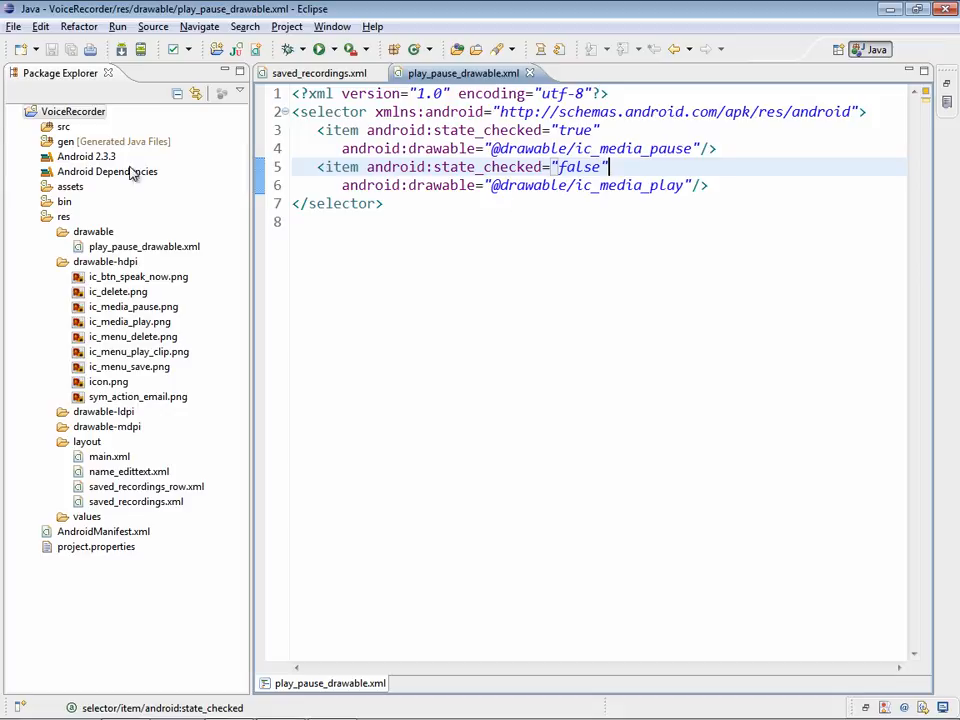
right_click(72, 111)
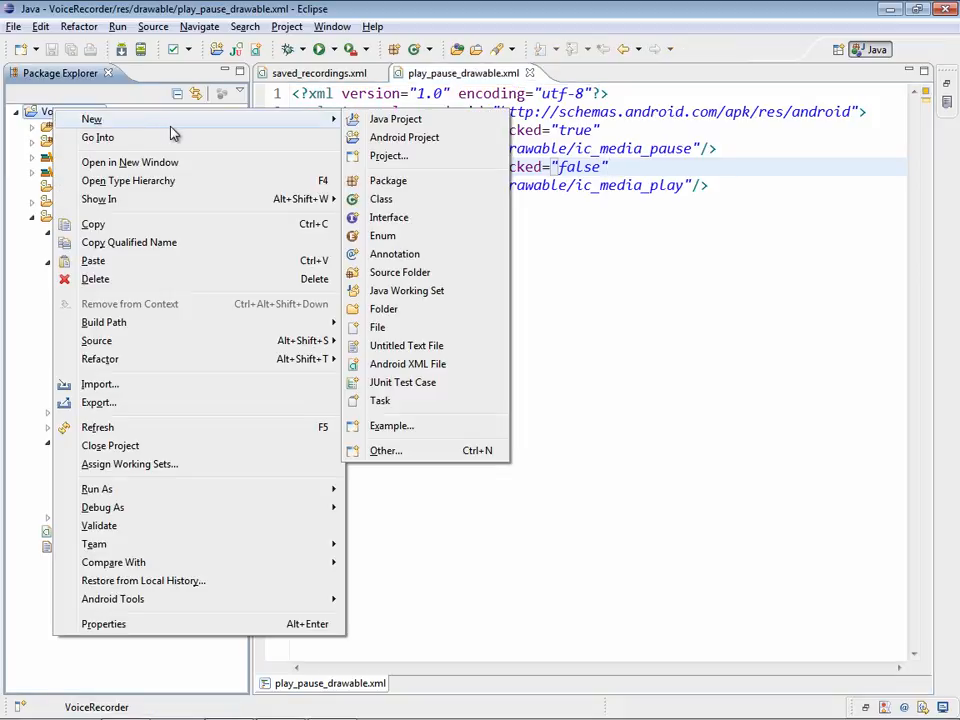
mouse_move(407, 363)
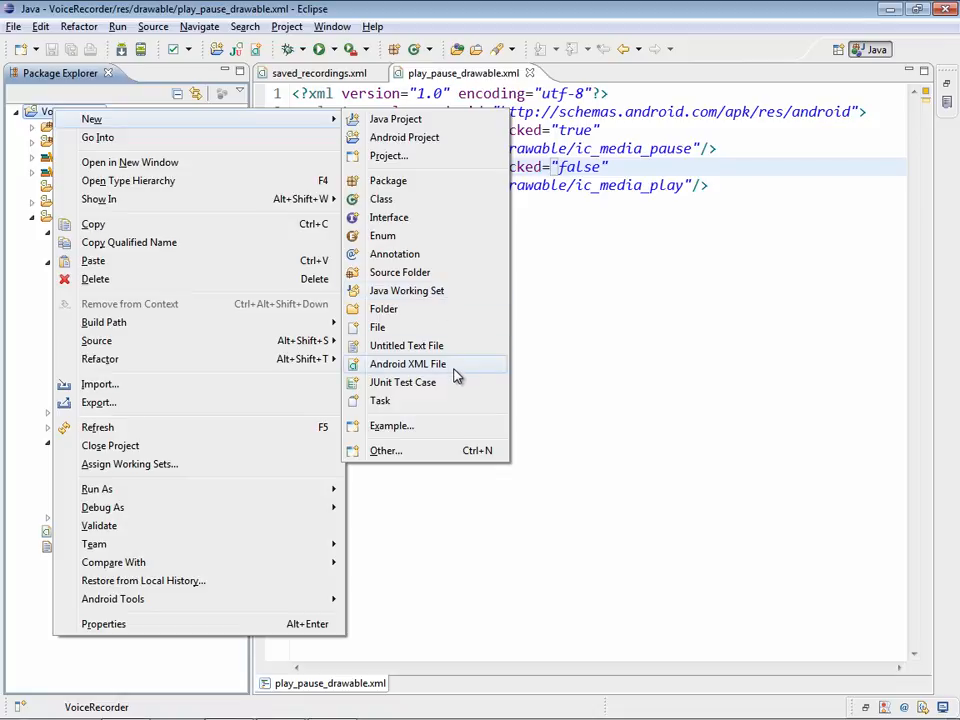
mouse_move(458, 368)
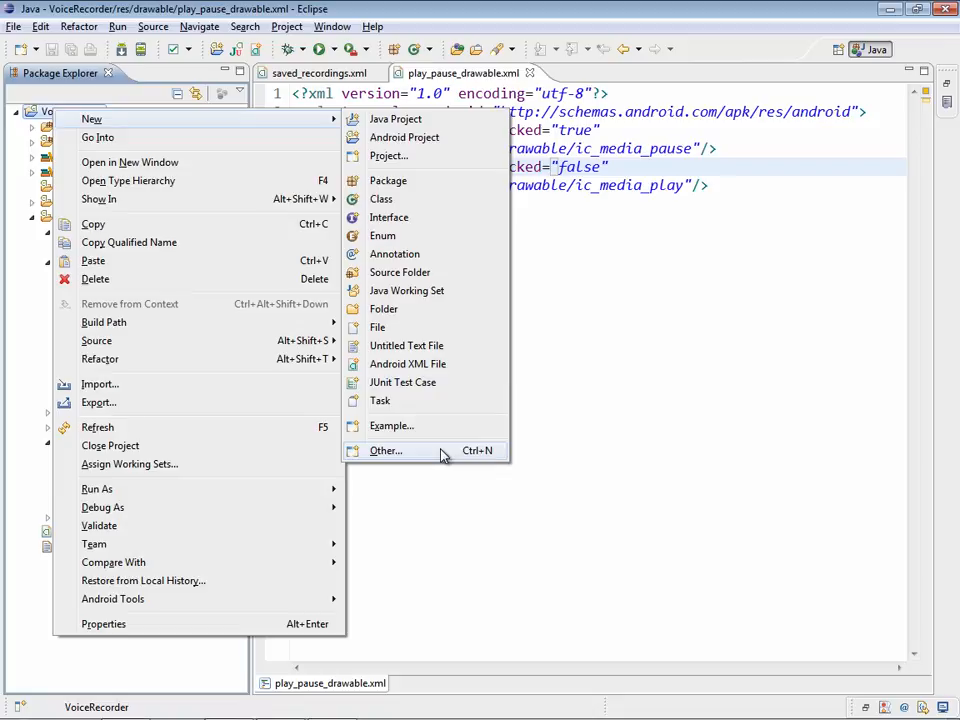
left_click(386, 450)
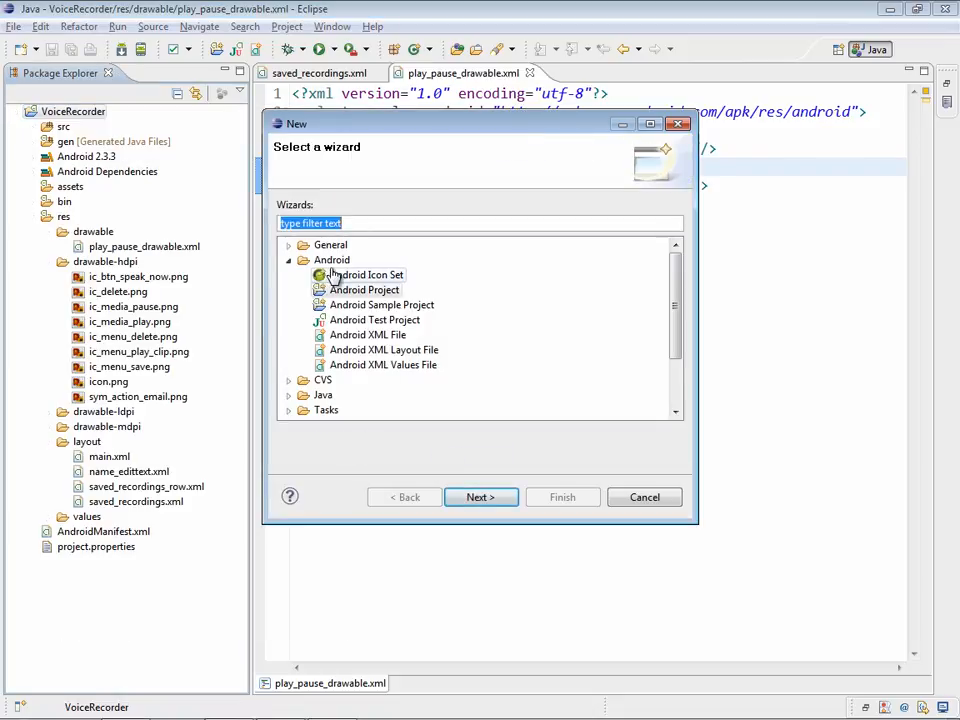
left_click(369, 334)
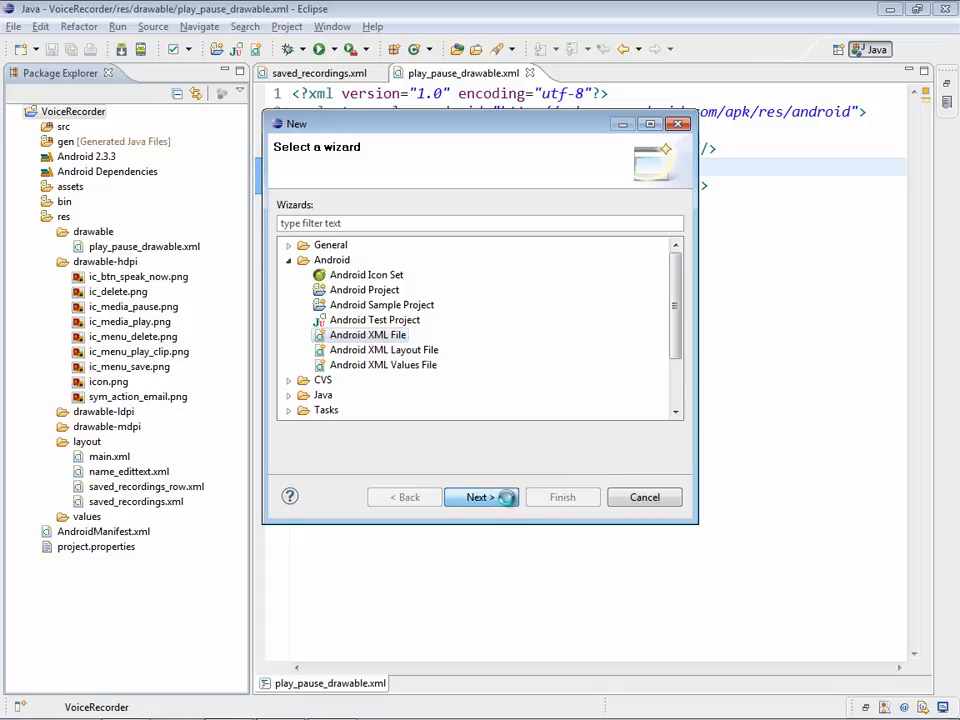
Set the new XML file to a Drawable resource with a selector root, then cancel.
left_click(481, 497)
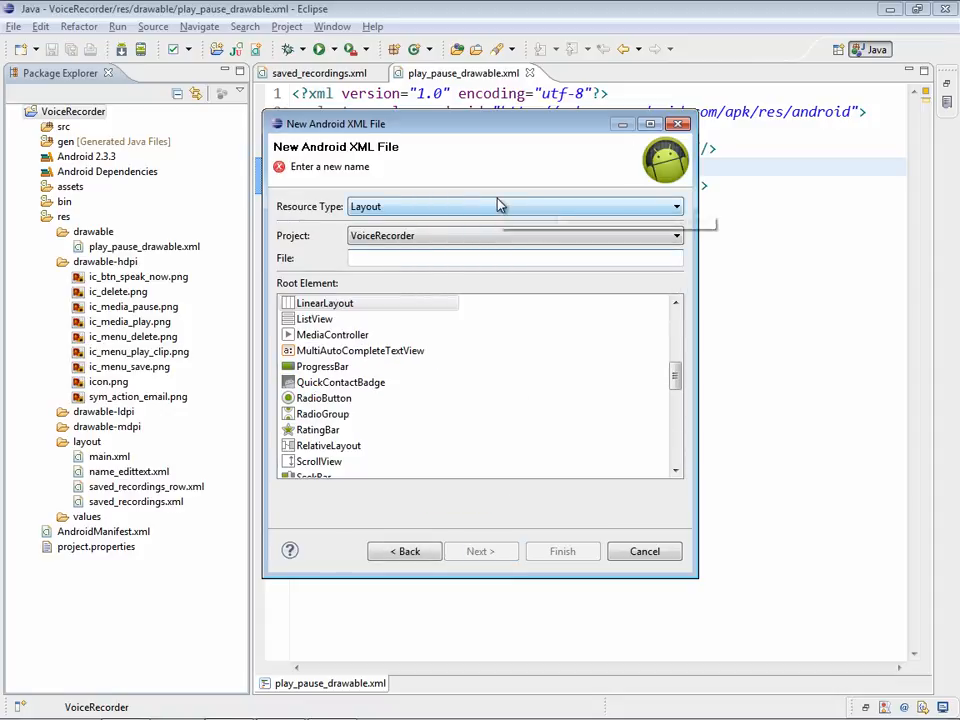
mouse_move(498, 206)
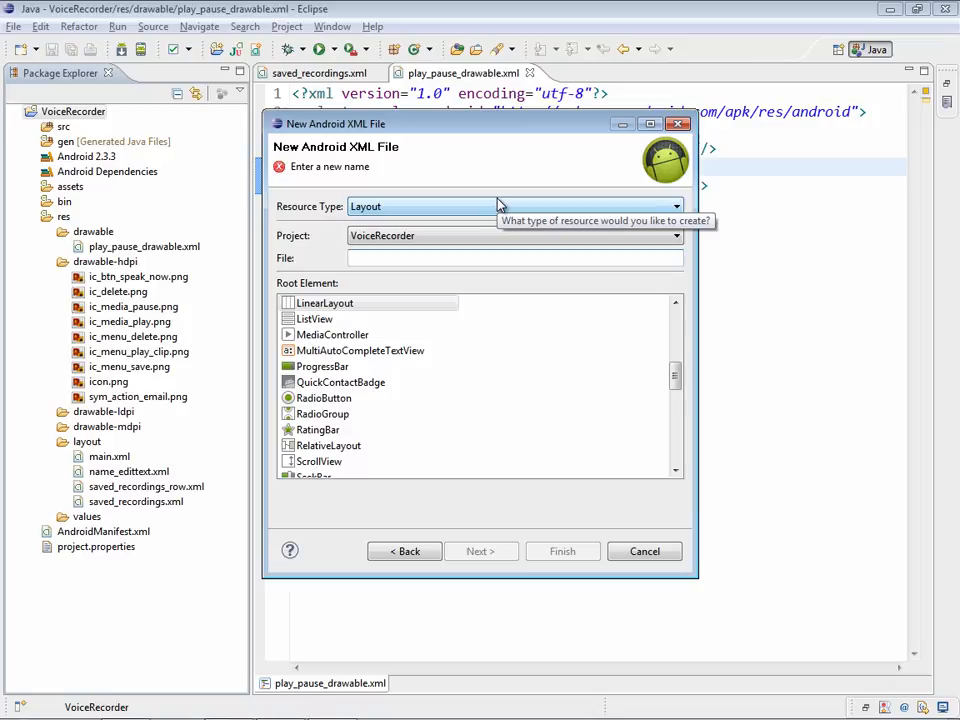
left_click(677, 207)
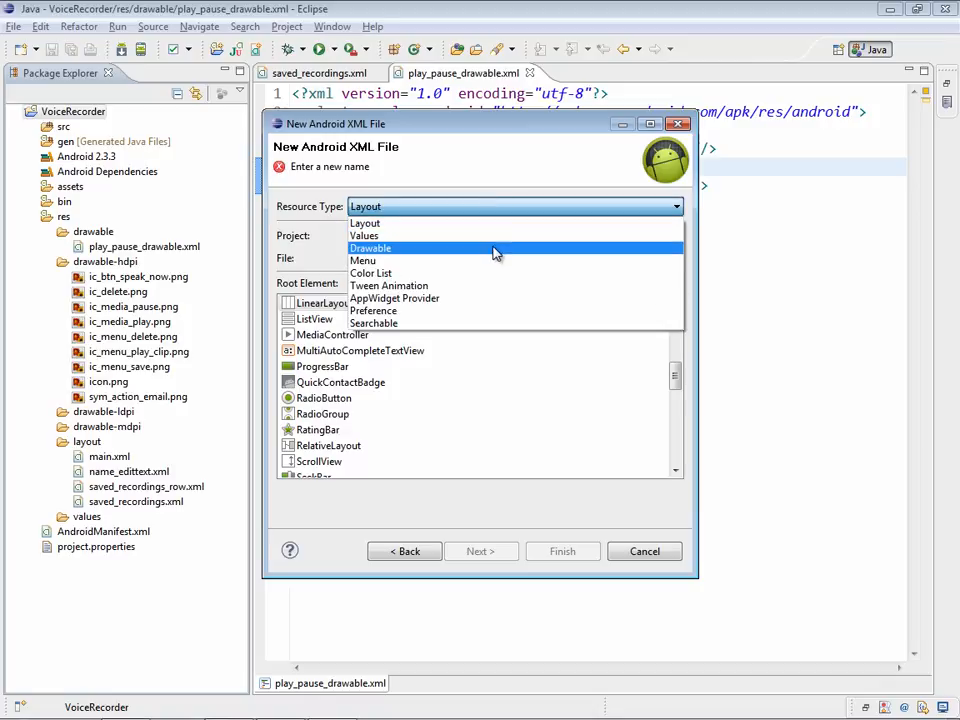
left_click(370, 247)
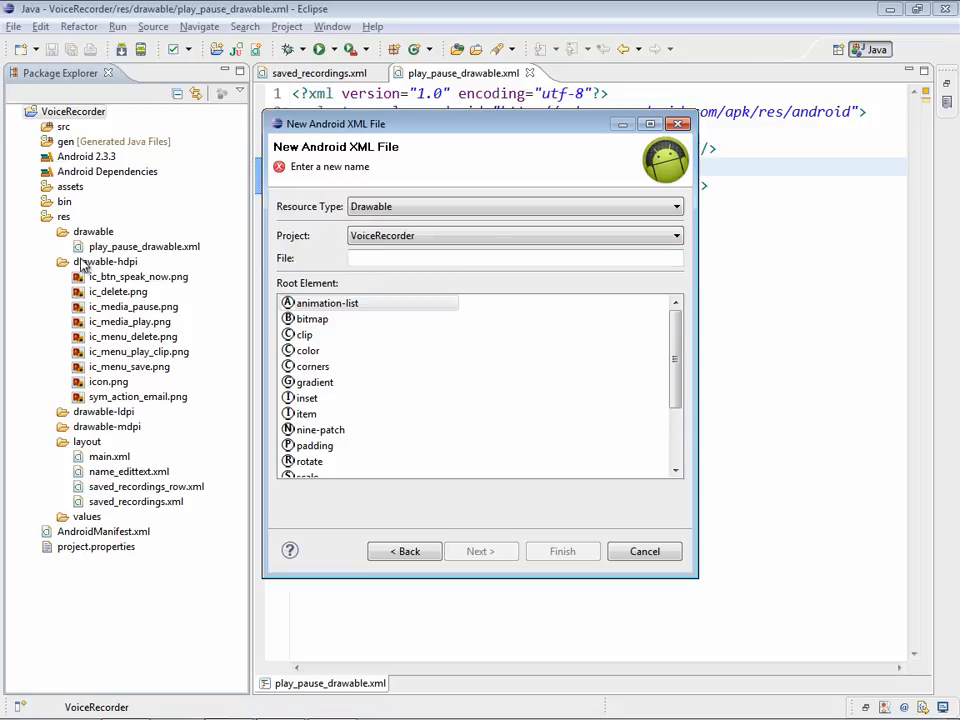
mouse_move(320, 250)
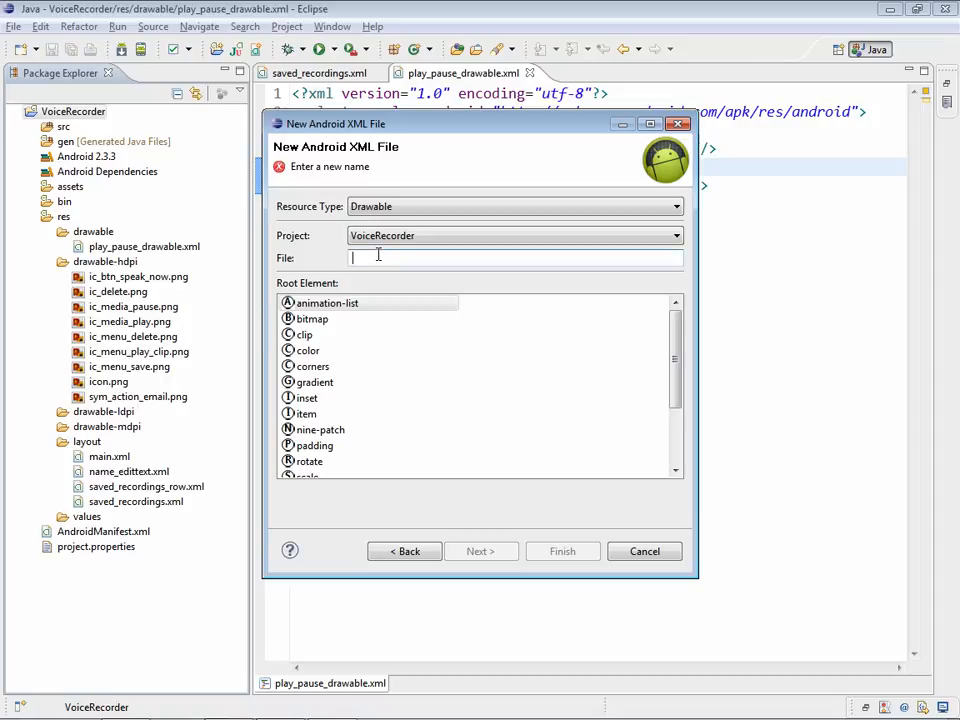
scroll("down", 3)
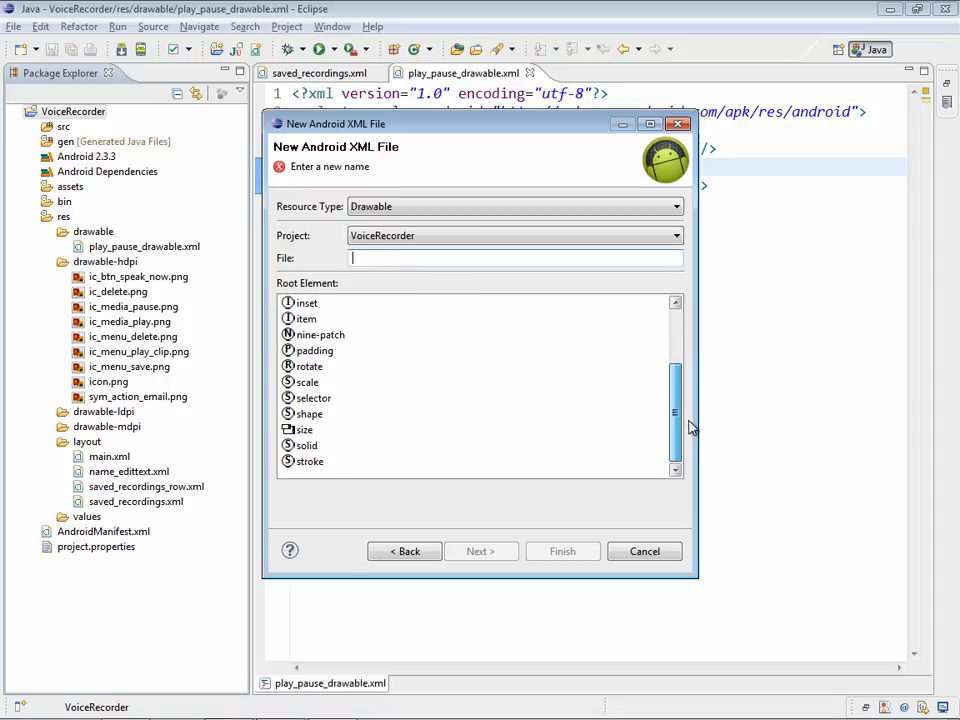
left_click(311, 398)
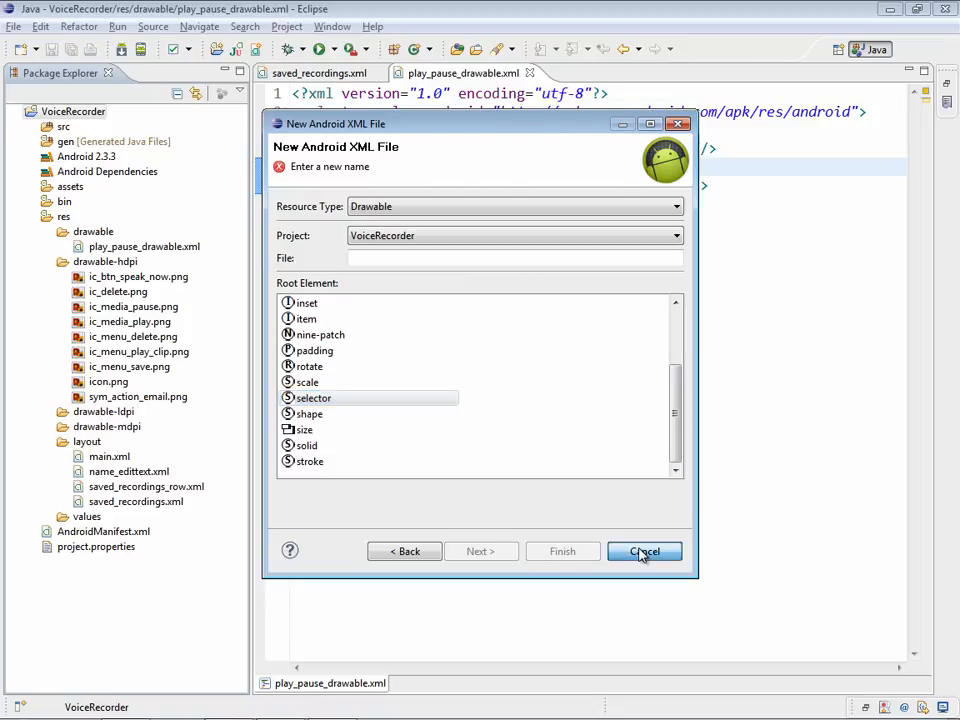
left_click(644, 551)
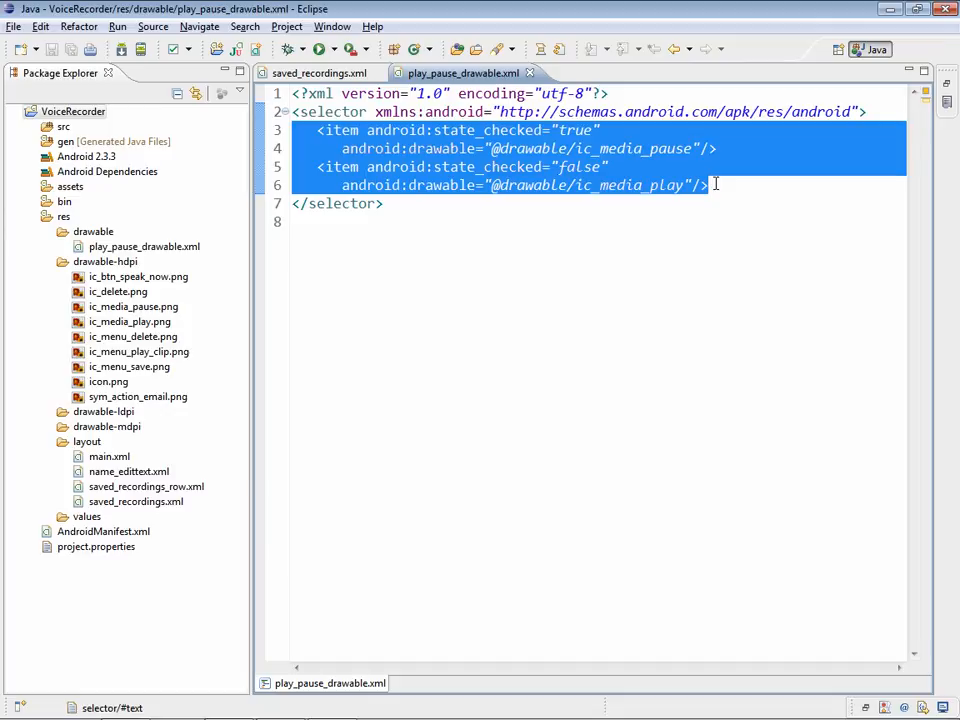
mouse_move(490, 90)
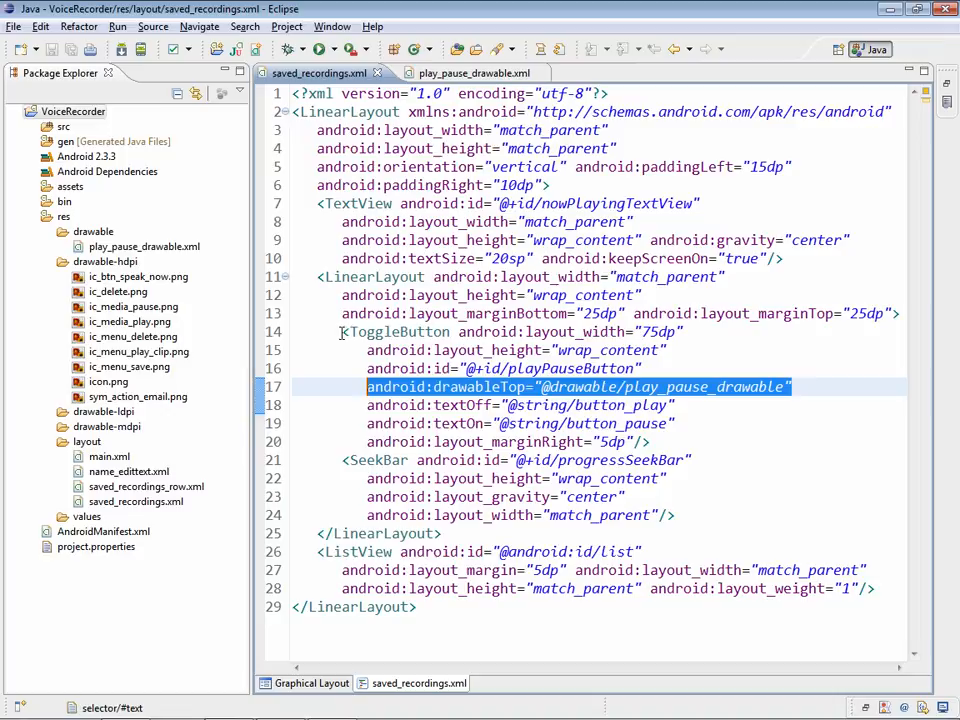
left_click(367, 387)
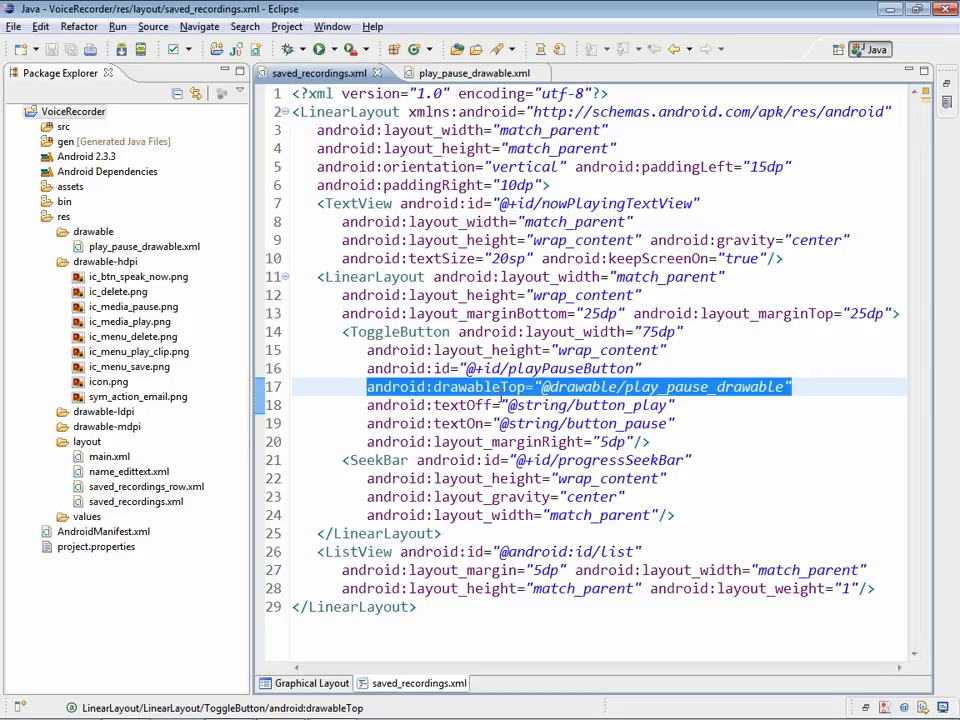
mouse_move(432, 343)
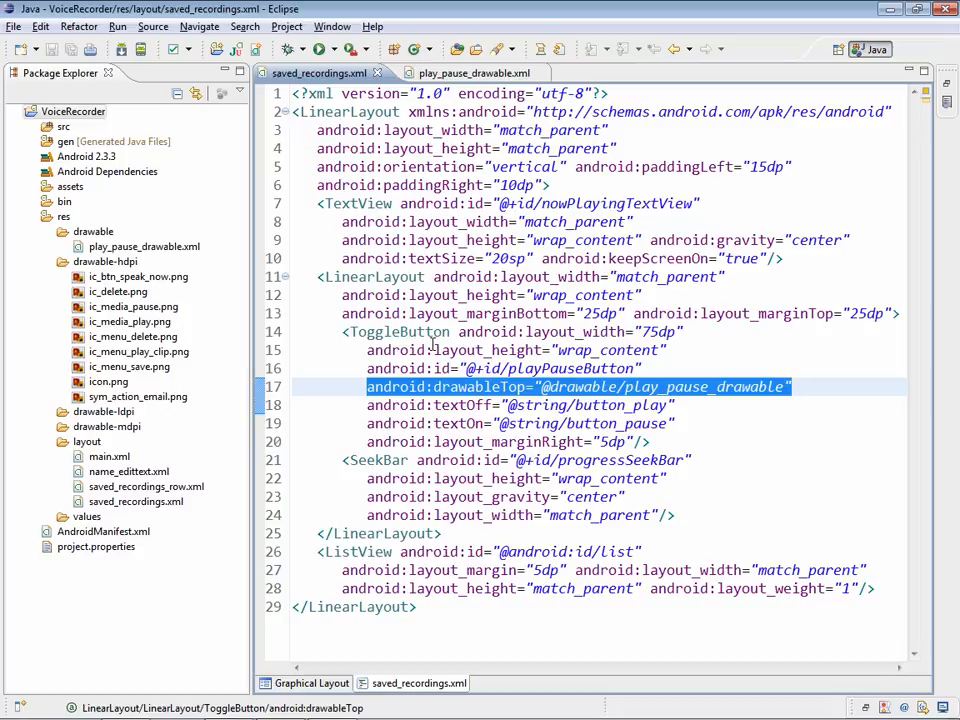